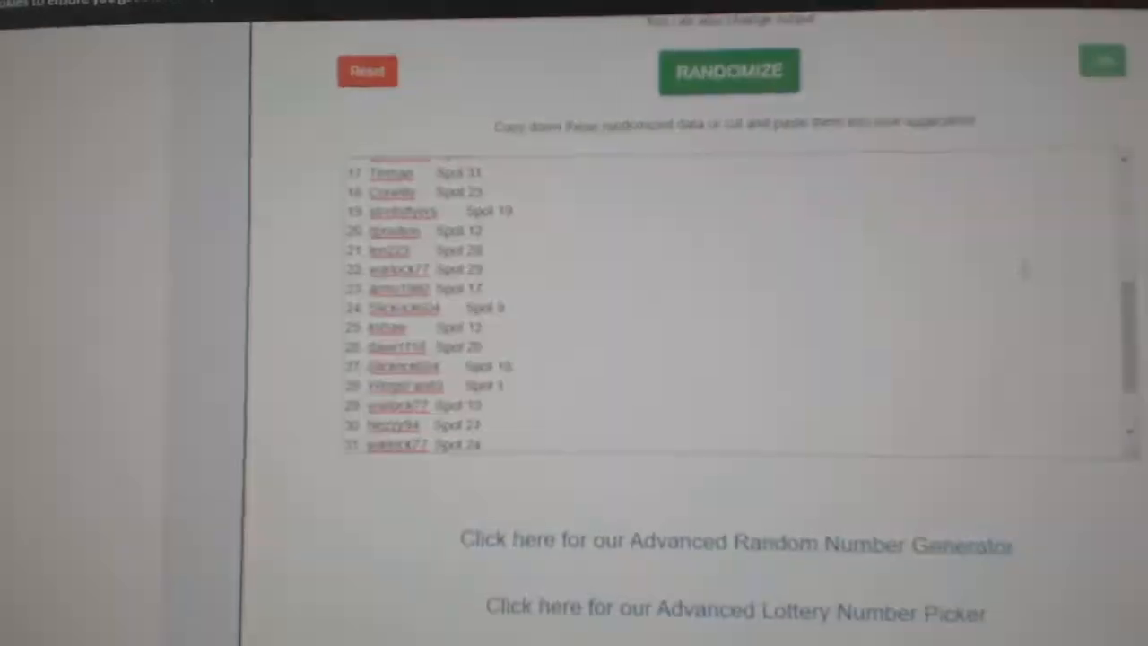
# - Paste the NHL team names into the list randomizer and shuffle them in place of the participant list
pyautogui.click(729, 72)
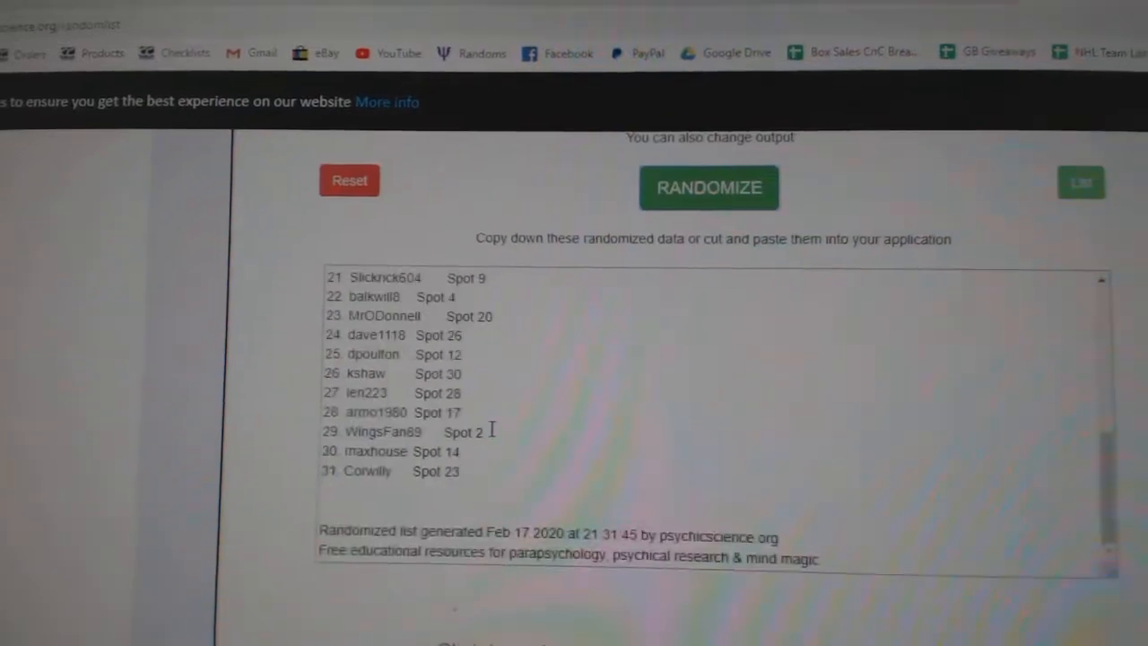
pyautogui.rightClick(494, 359)
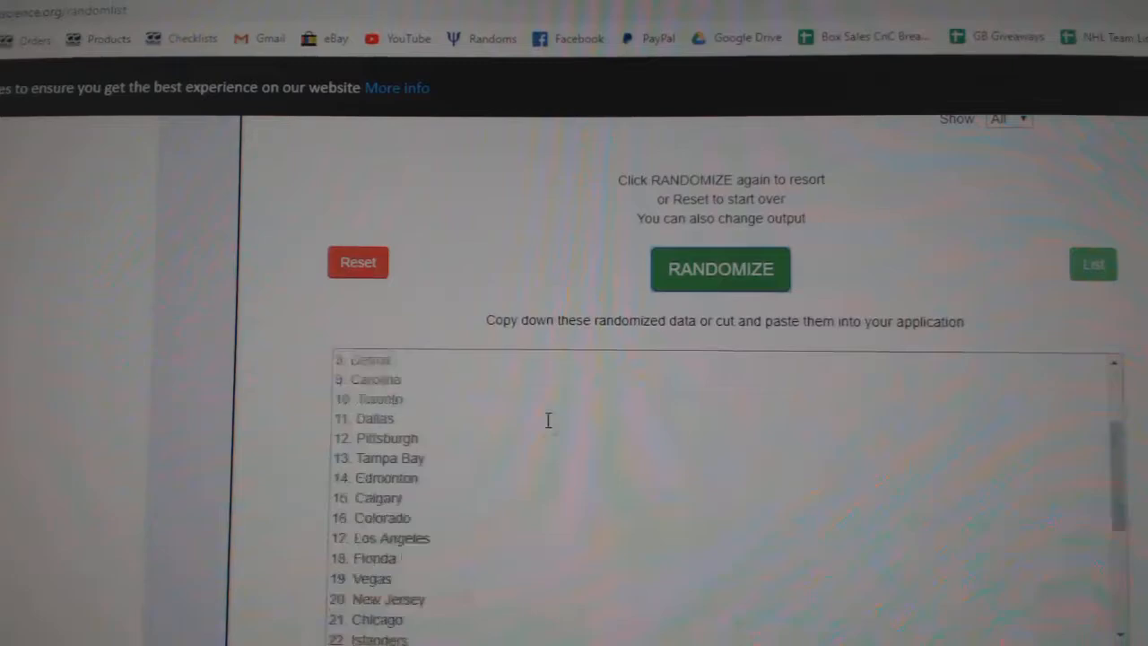
pyautogui.rightClick(548, 420)
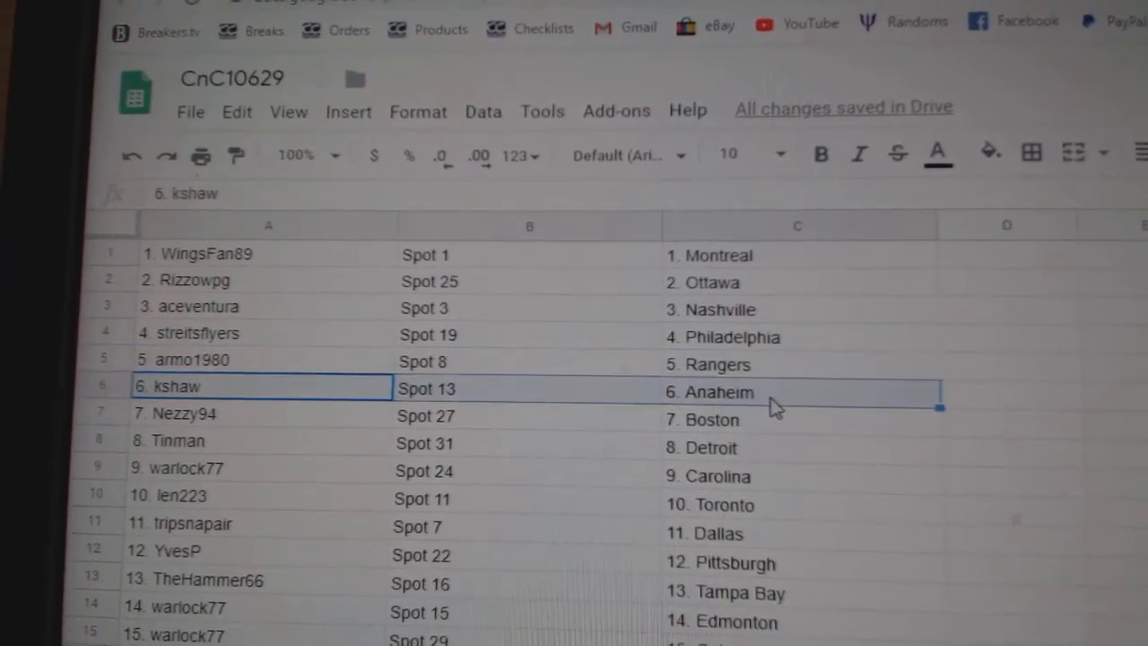
pyautogui.scroll(-3)
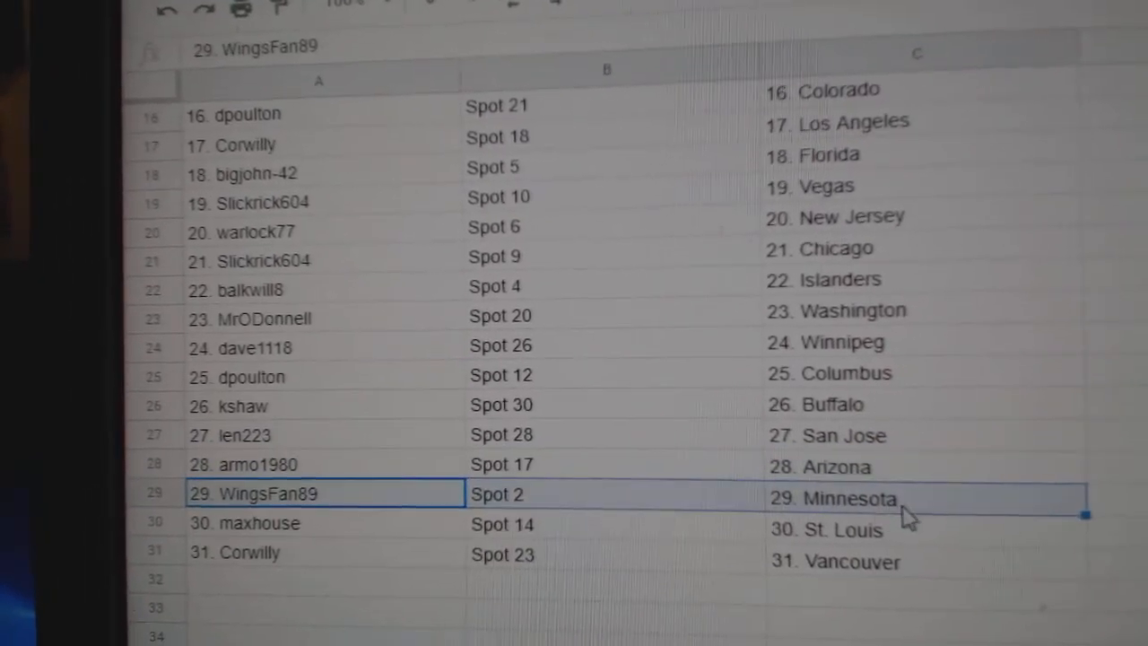
pyautogui.click(242, 553)
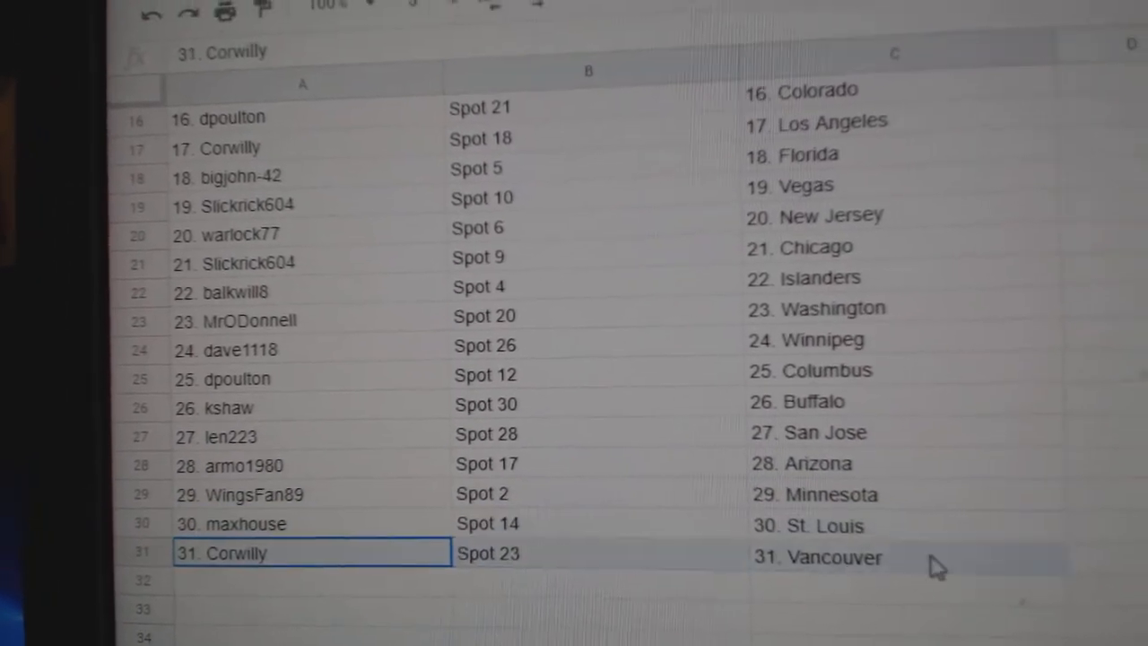